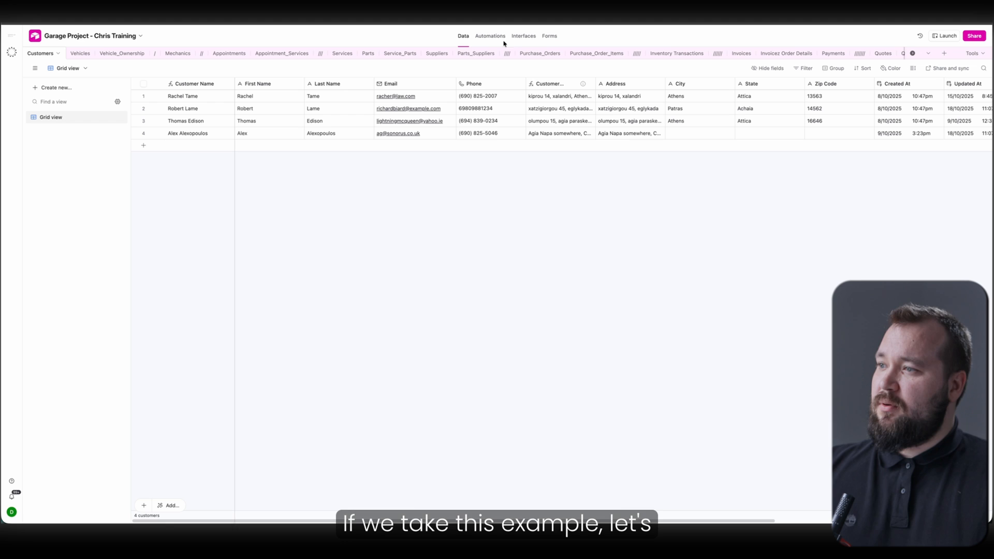
mouse_move(540, 173)
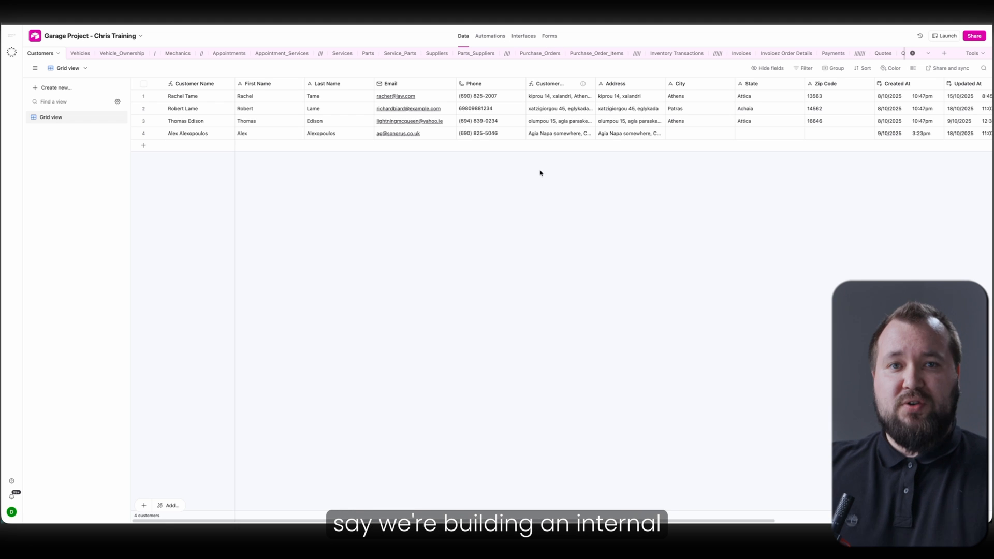
mouse_move(549, 172)
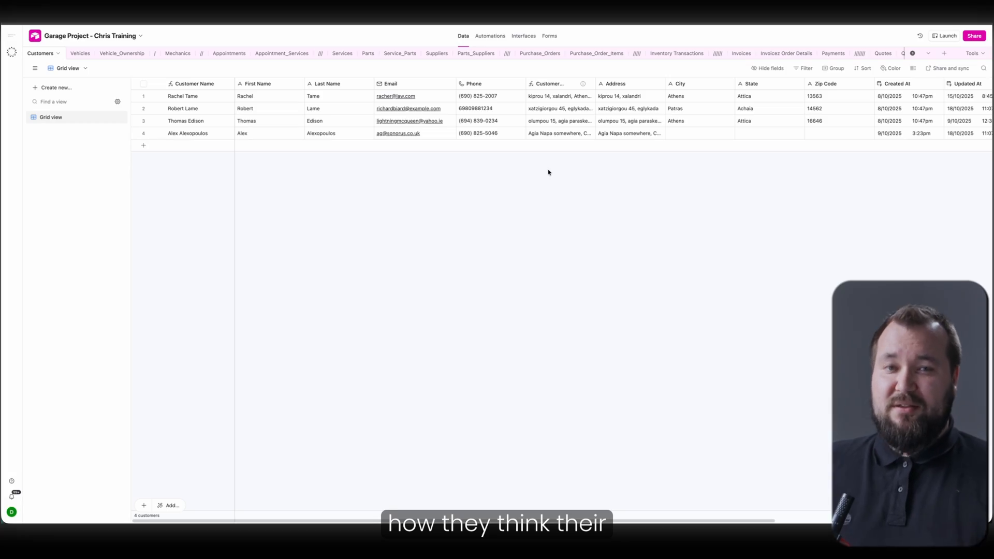
Step: Add a List-layout interface page connected to the Mechanics table and finish setup
left_click(523, 36)
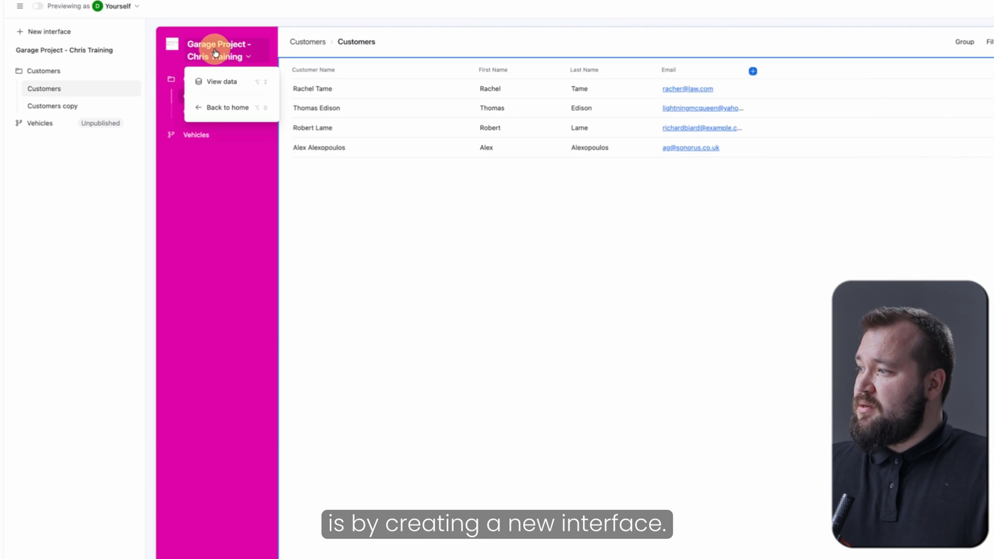
left_click(48, 31)
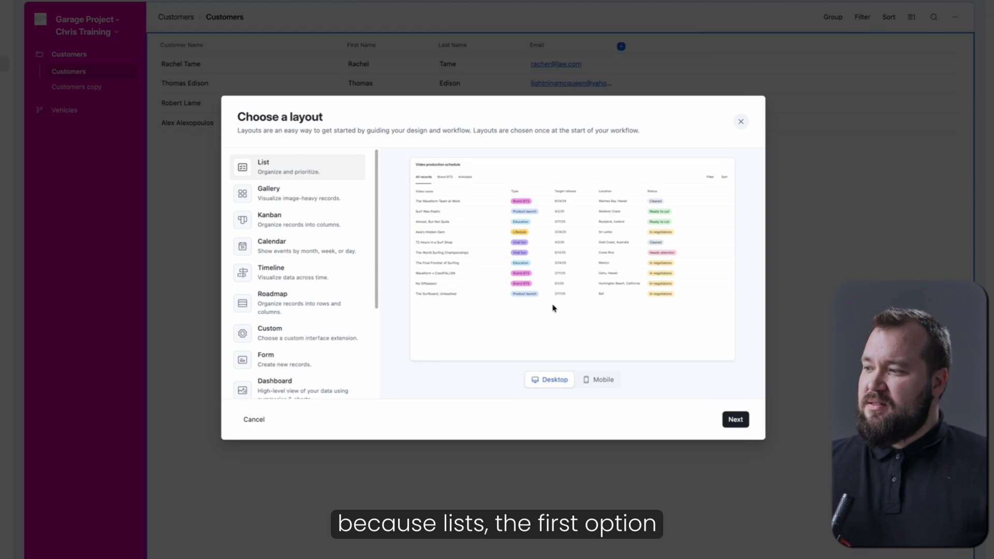
mouse_move(572, 203)
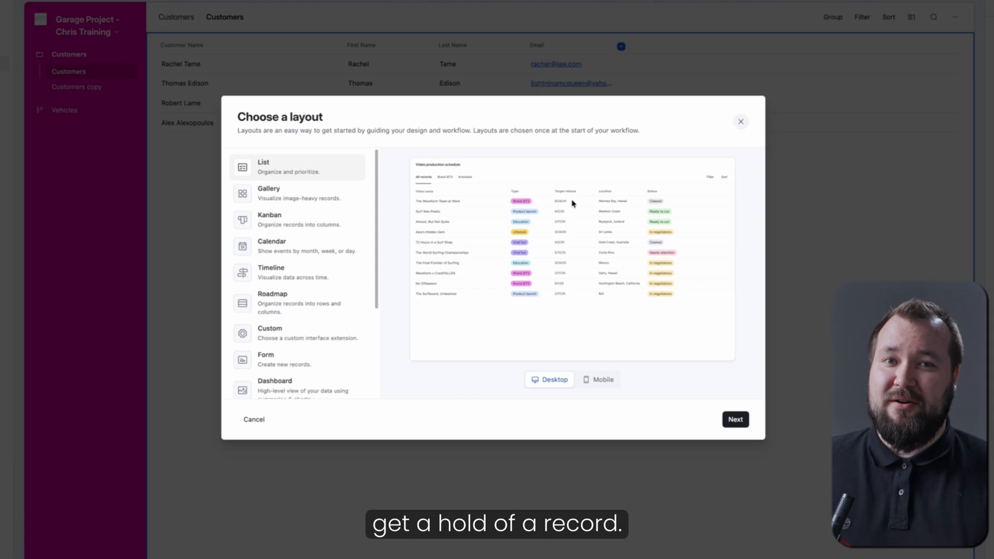
left_click(734, 419)
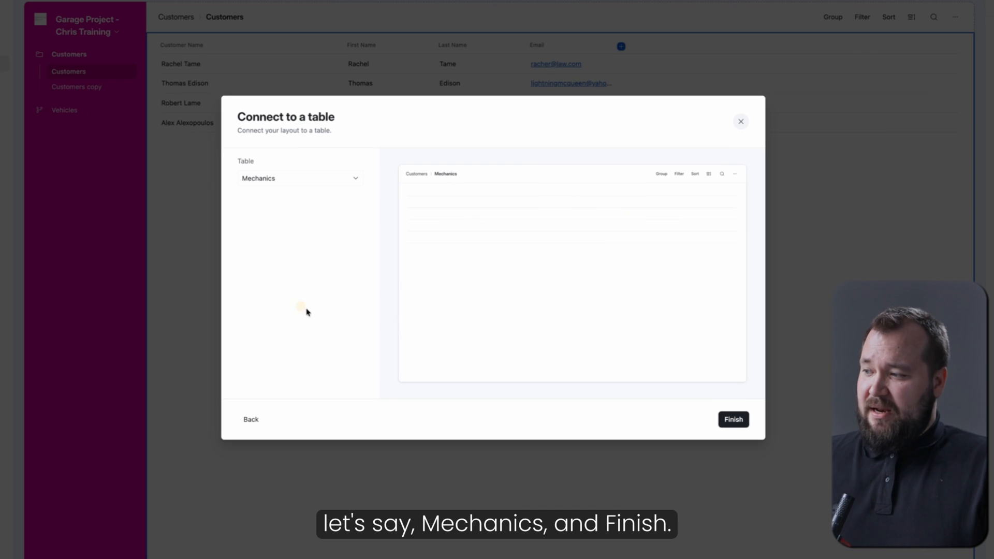
left_click(733, 419)
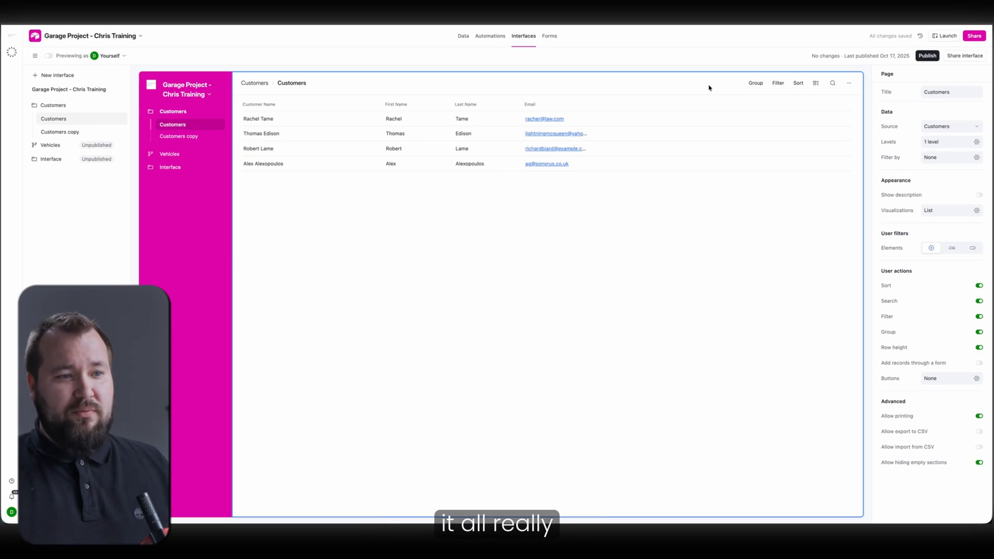
mouse_move(753, 326)
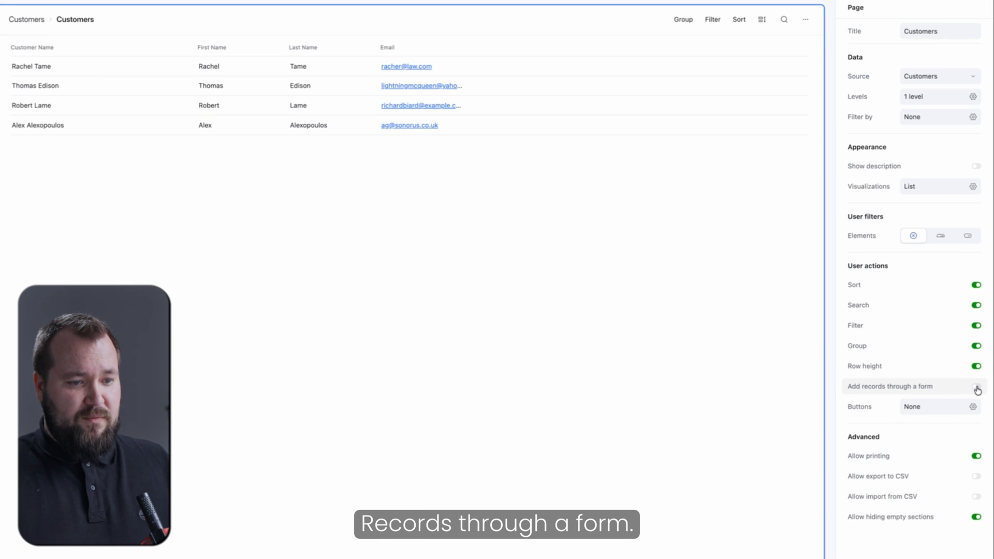
Step: Enable adding records through a form and bring the Customer Form into edit mode
left_click(976, 389)
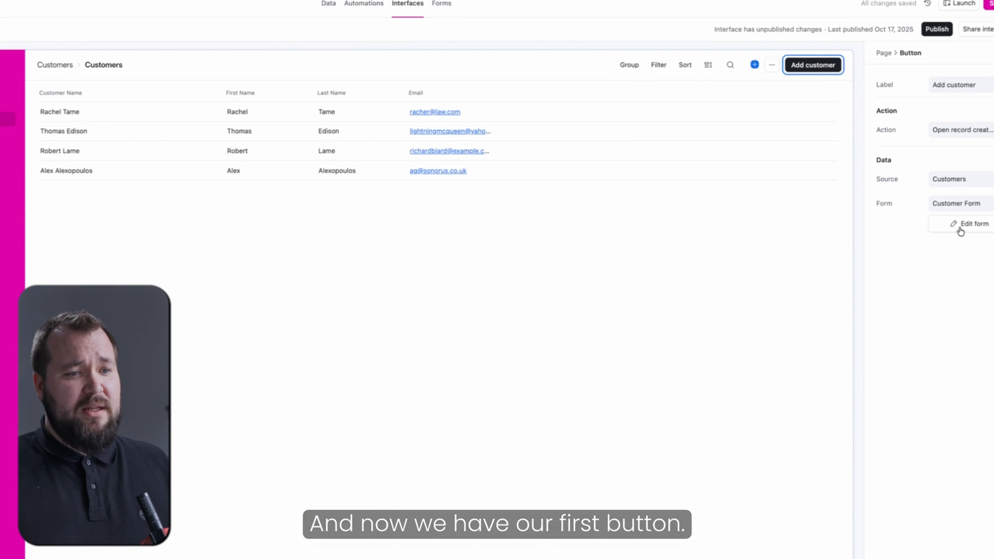
left_click(974, 224)
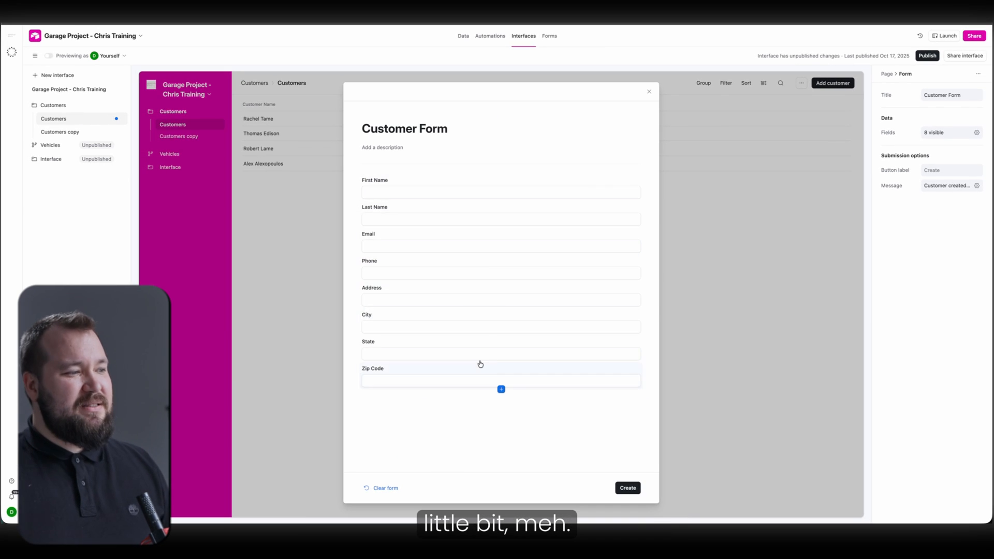
mouse_move(385, 211)
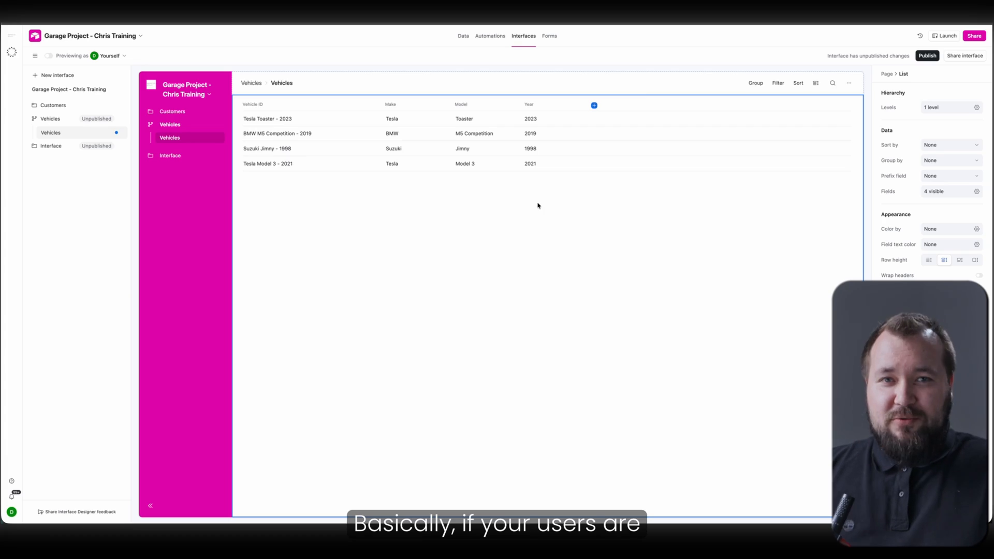
mouse_move(539, 200)
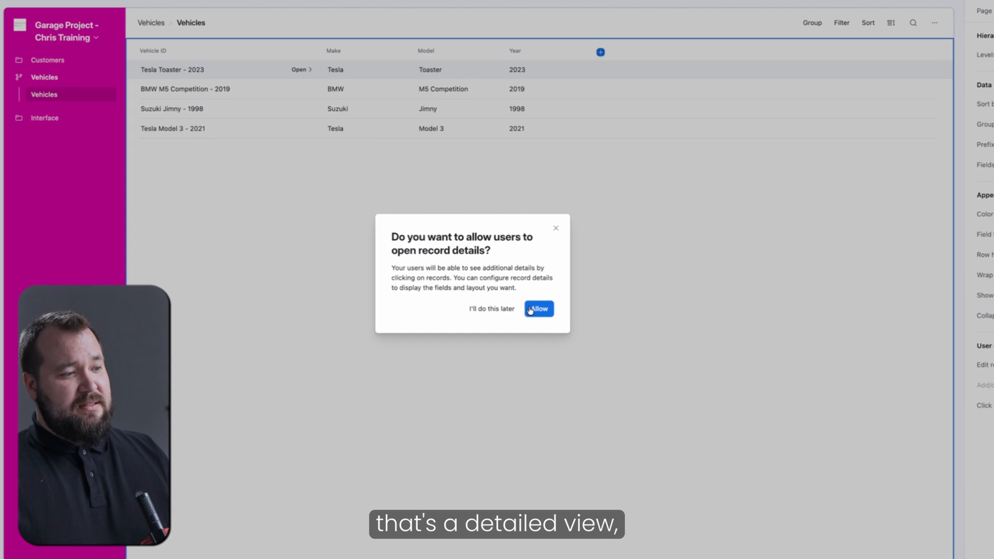
Step: Allow record details so vehicle rows open the Tesla Toaster - 2023 detail view
left_click(537, 309)
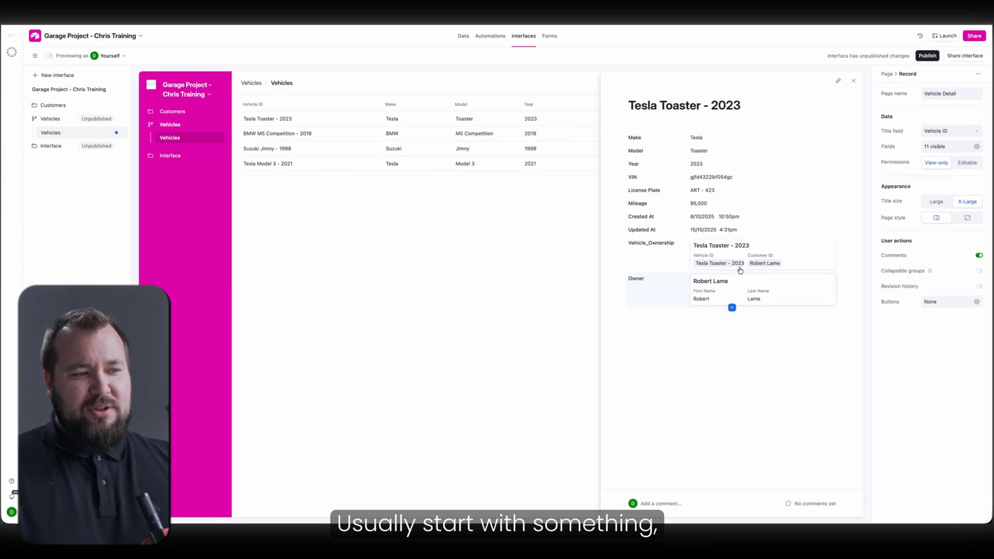
mouse_move(471, 248)
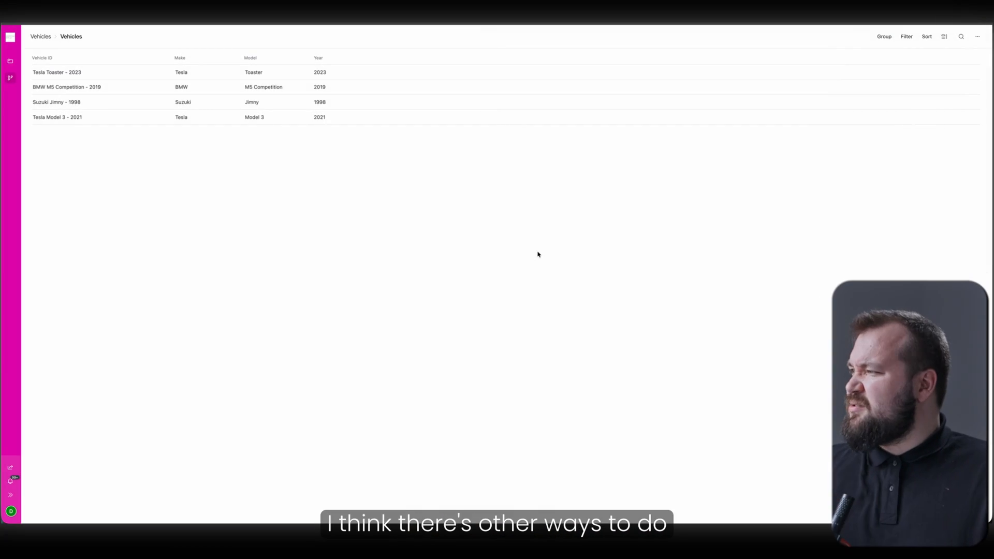
mouse_move(480, 273)
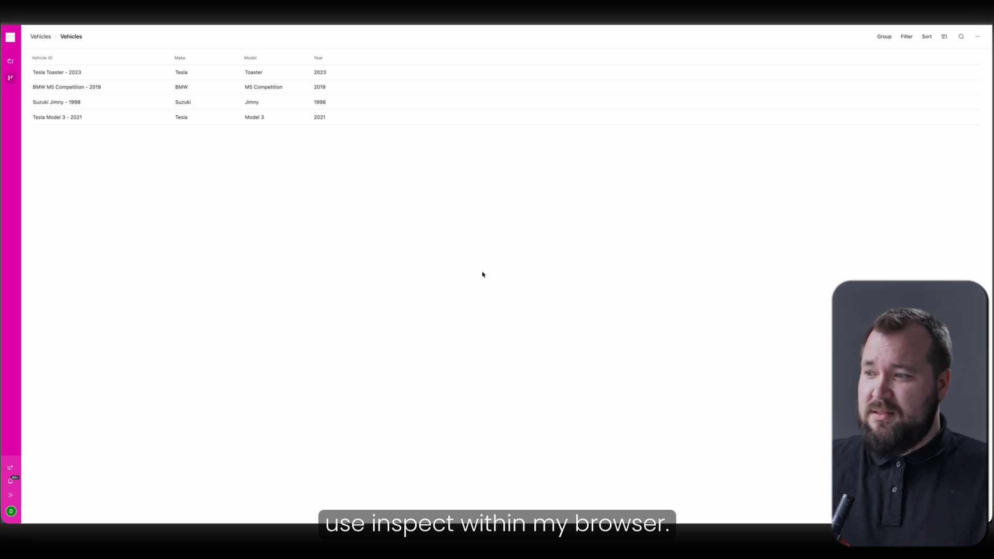
mouse_move(579, 330)
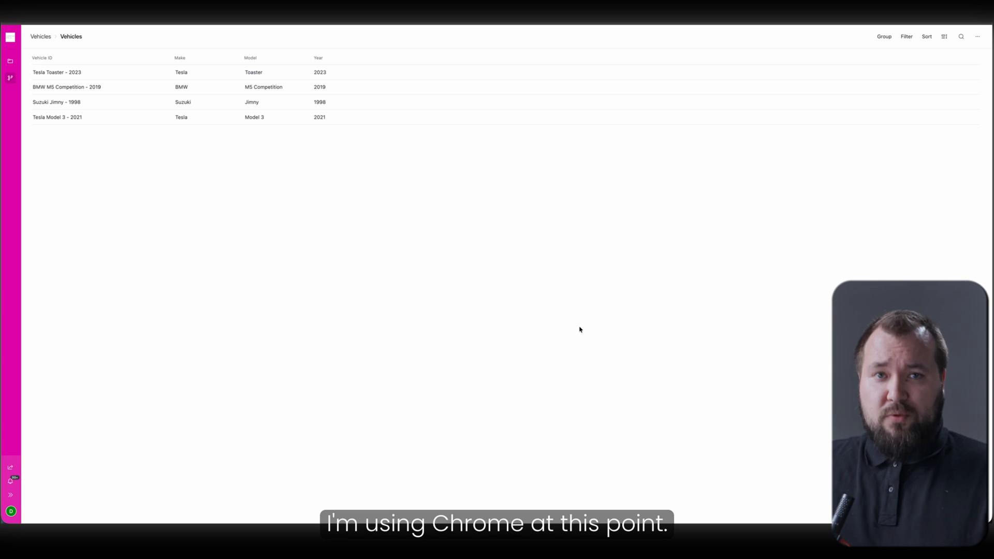
Step: Bring up Chrome DevTools via Inspect and switch to device emulation mode
right_click(579, 330)
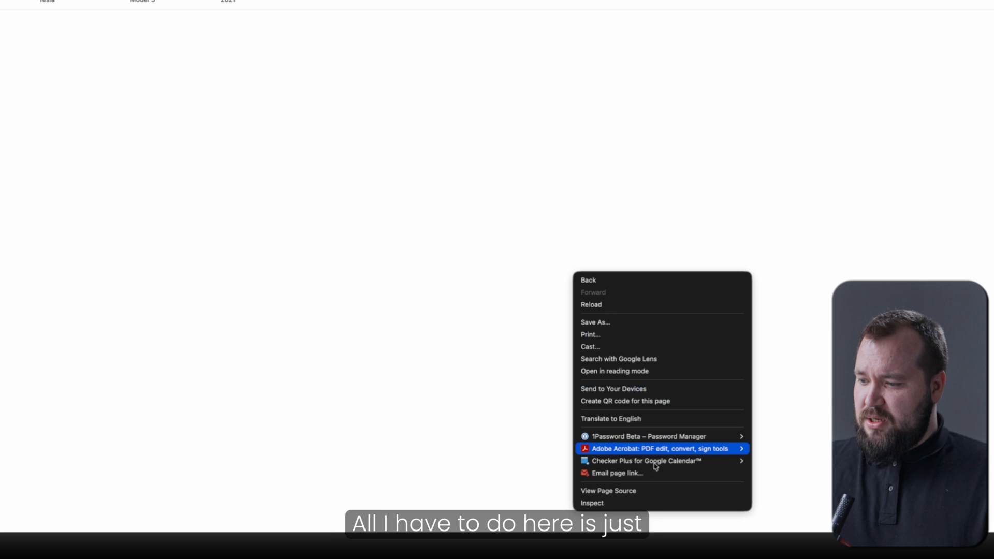
left_click(591, 502)
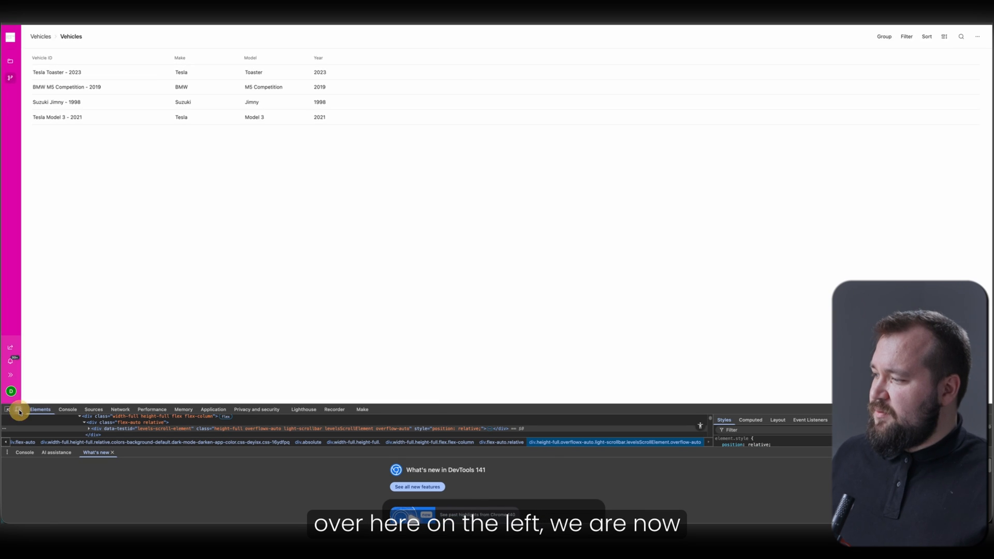
left_click(19, 411)
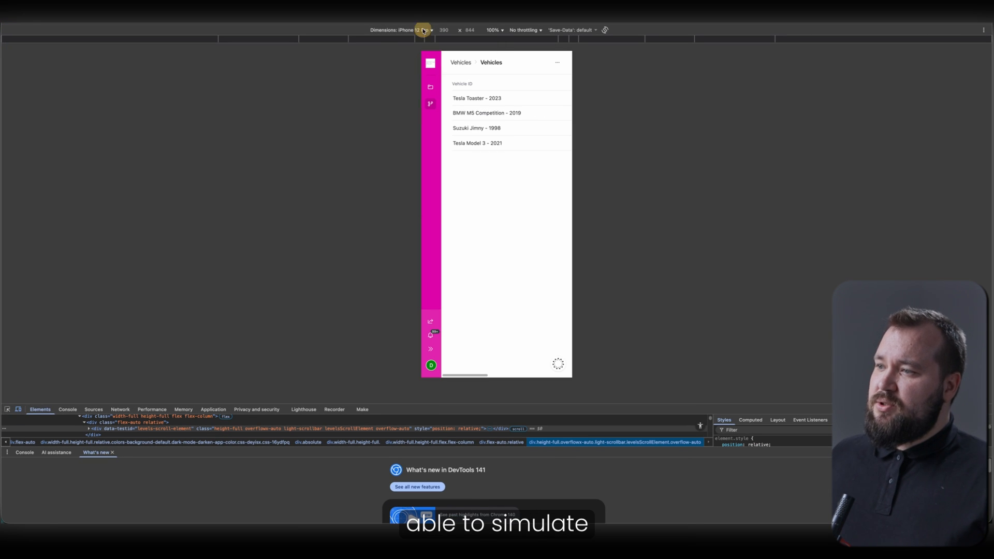
Step: Emulate an iPhone 12 Pro at 100% zoom and view the Tesla Toaster - 2023 record
left_click(421, 30)
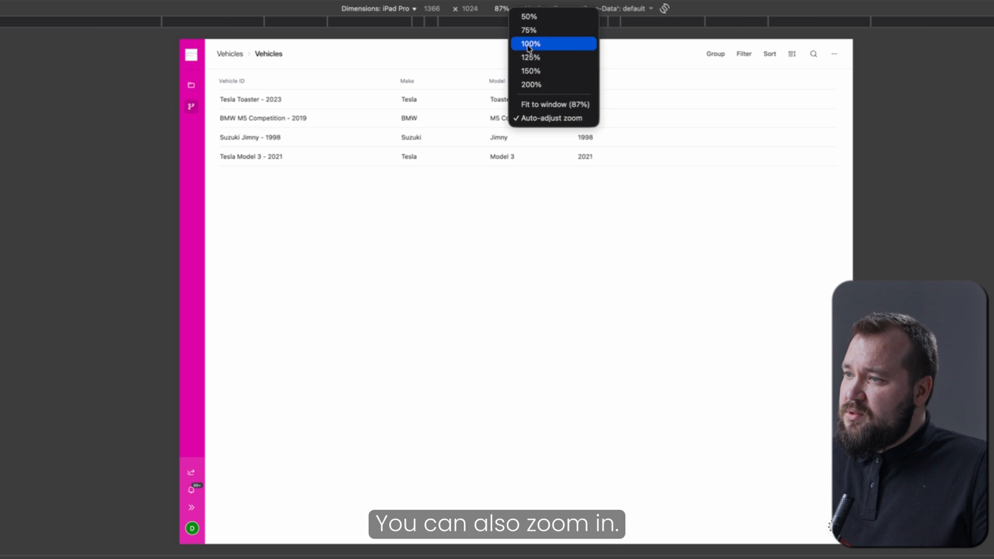
left_click(379, 8)
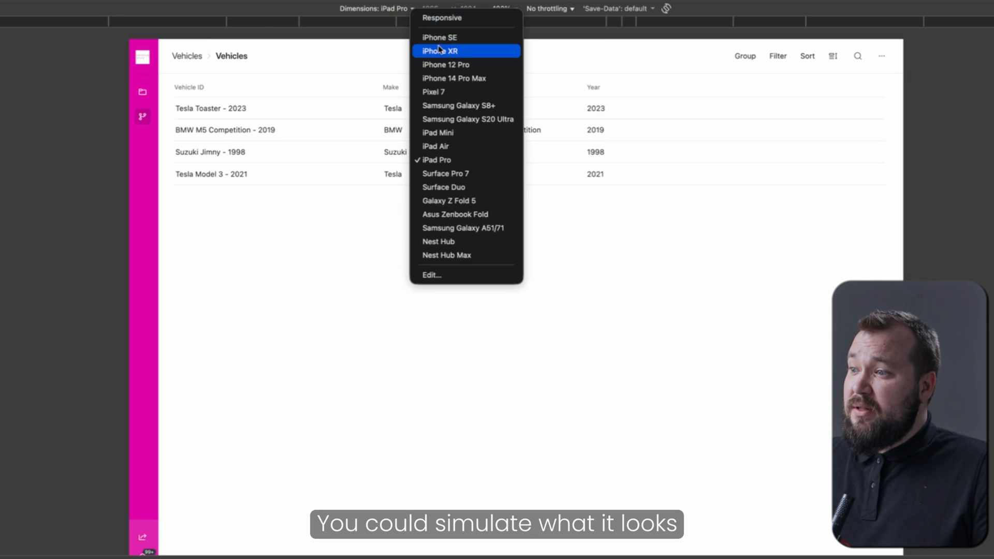
left_click(446, 65)
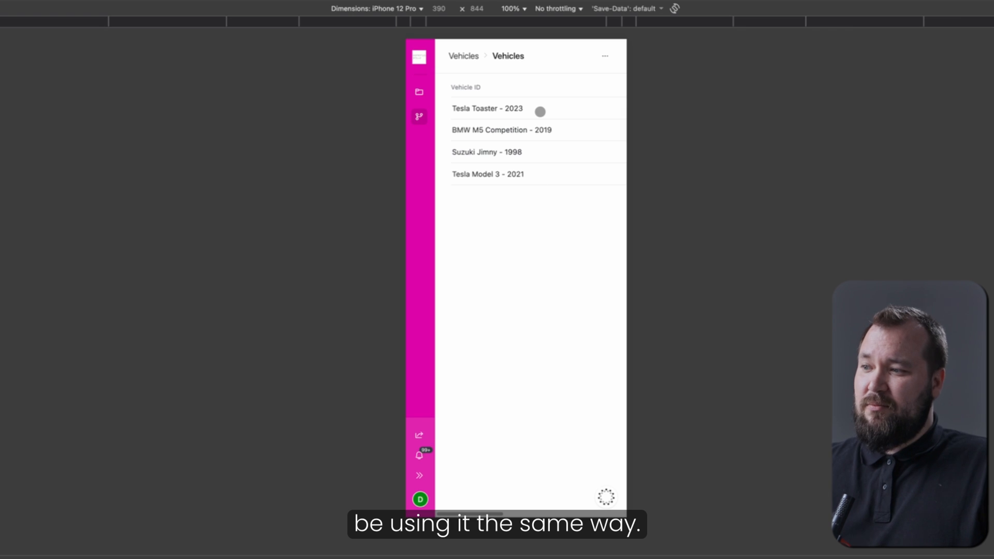
left_click(487, 108)
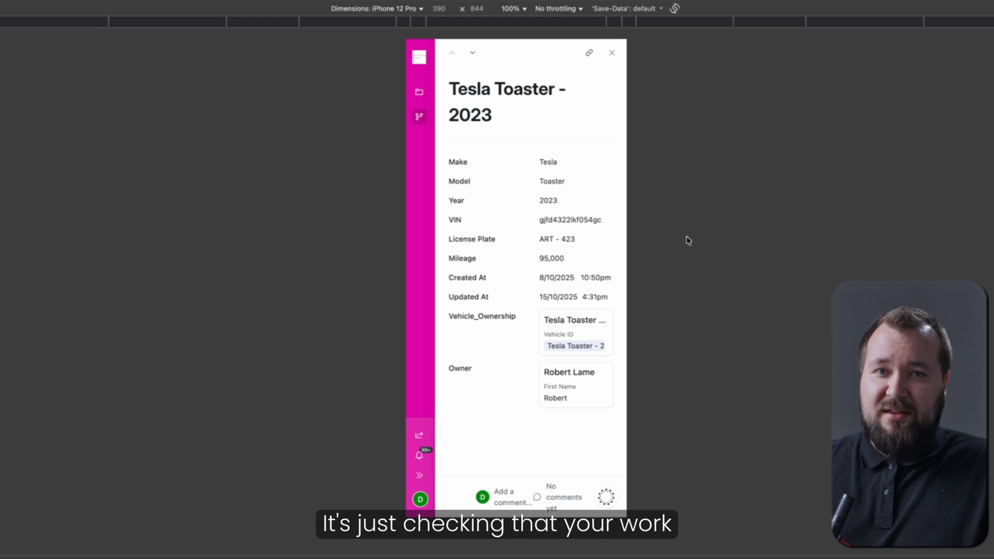
mouse_move(663, 169)
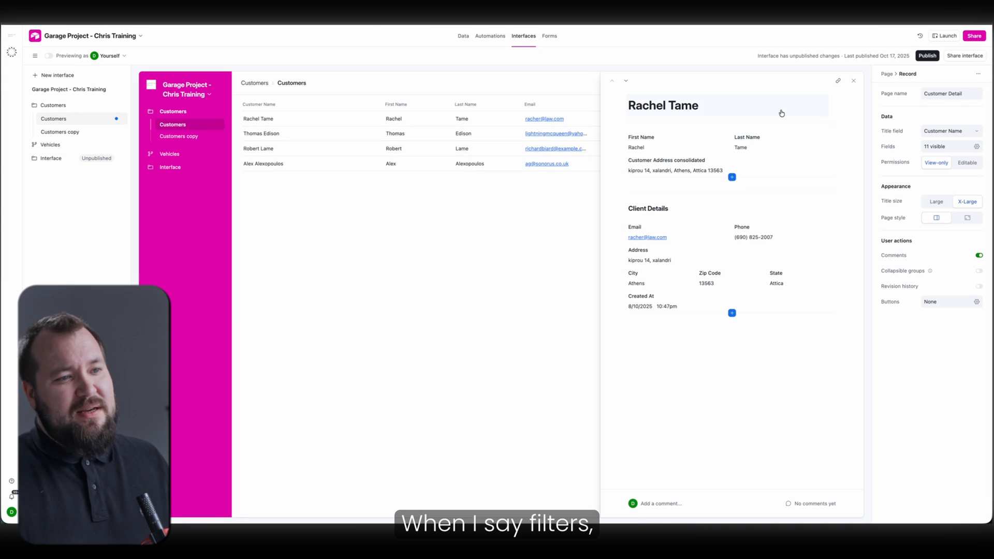
left_click(853, 80)
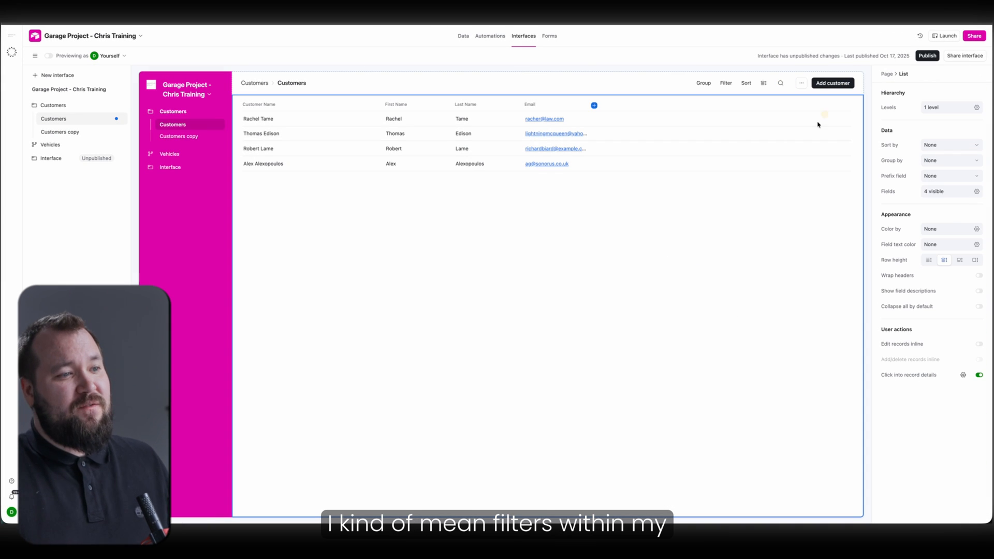
mouse_move(424, 163)
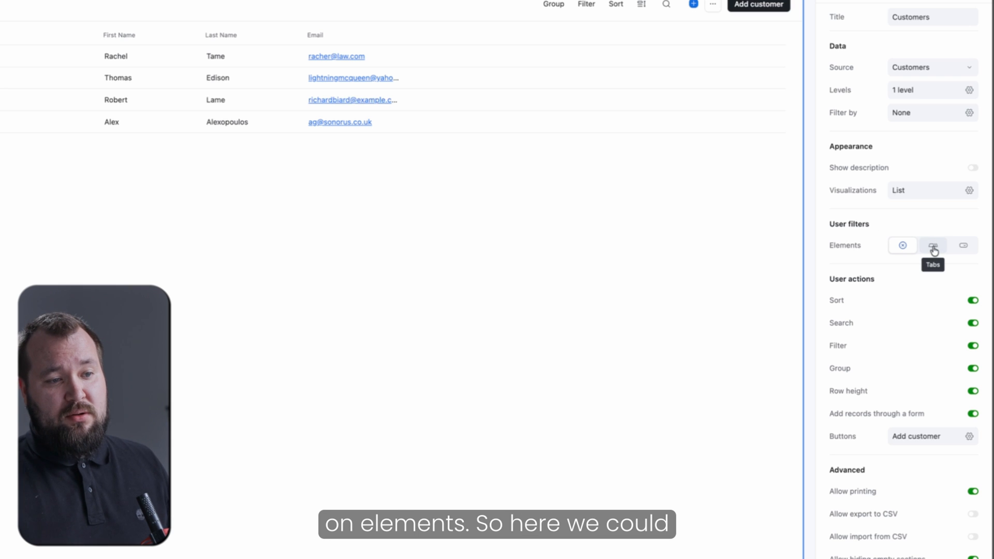
left_click(933, 246)
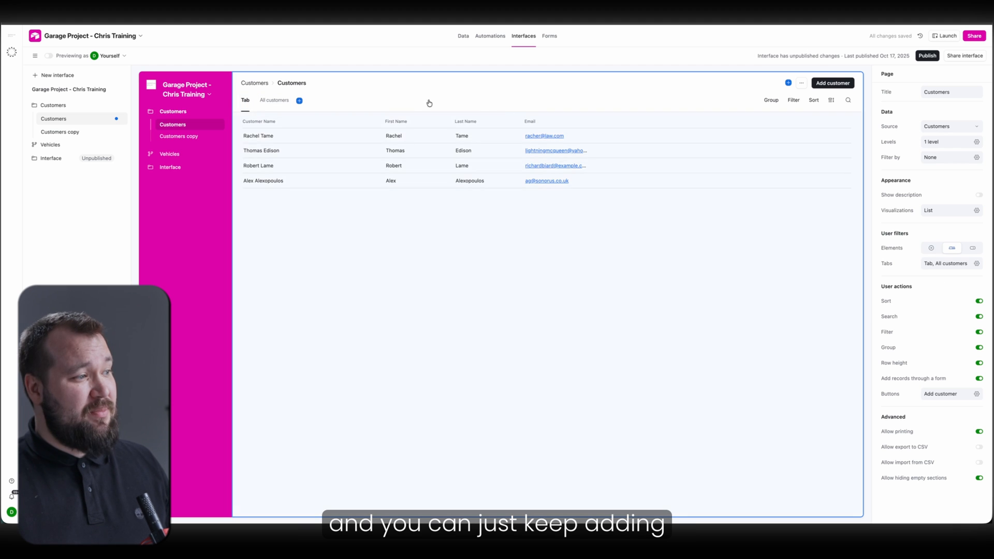
Step: Add an All customers filter tab that lists every customer
left_click(299, 99)
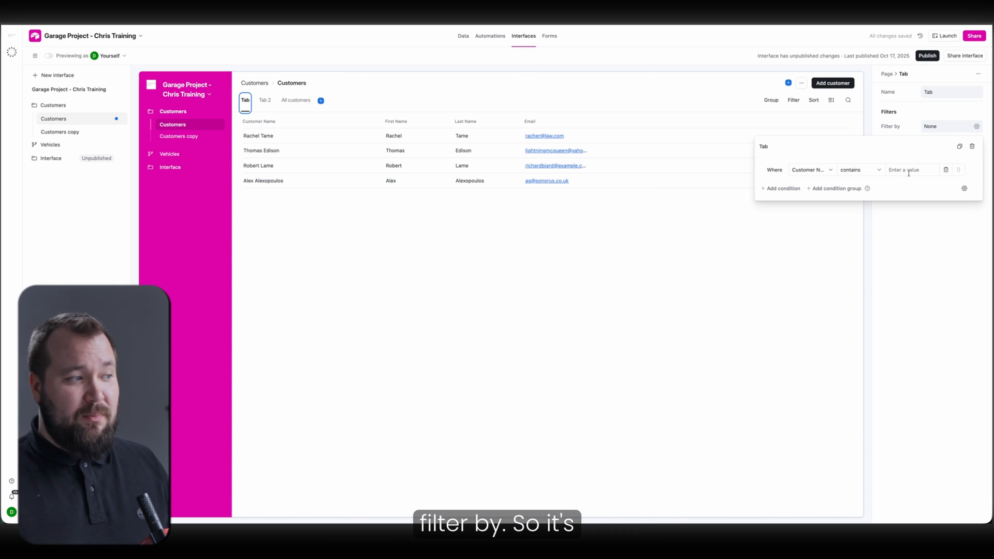
left_click(295, 100)
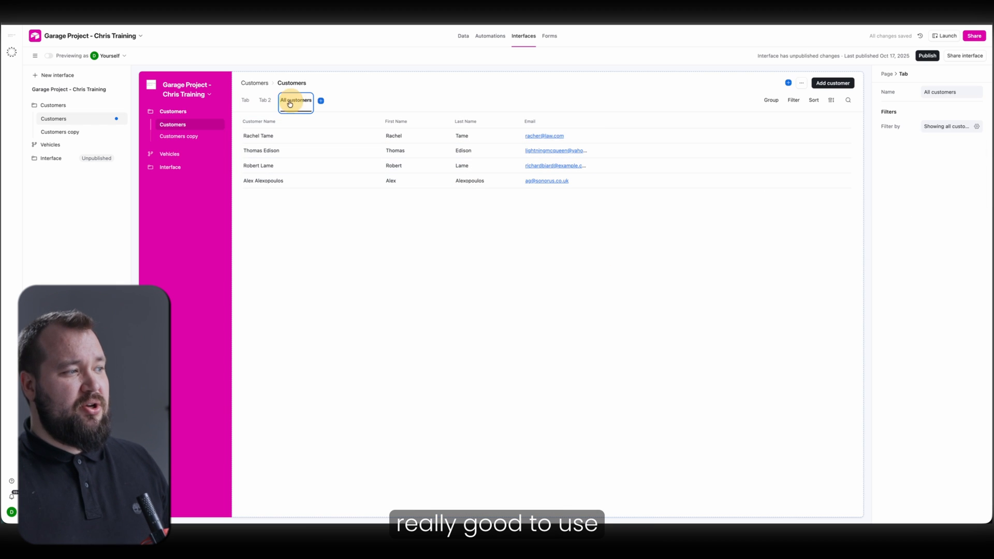
left_click(265, 100)
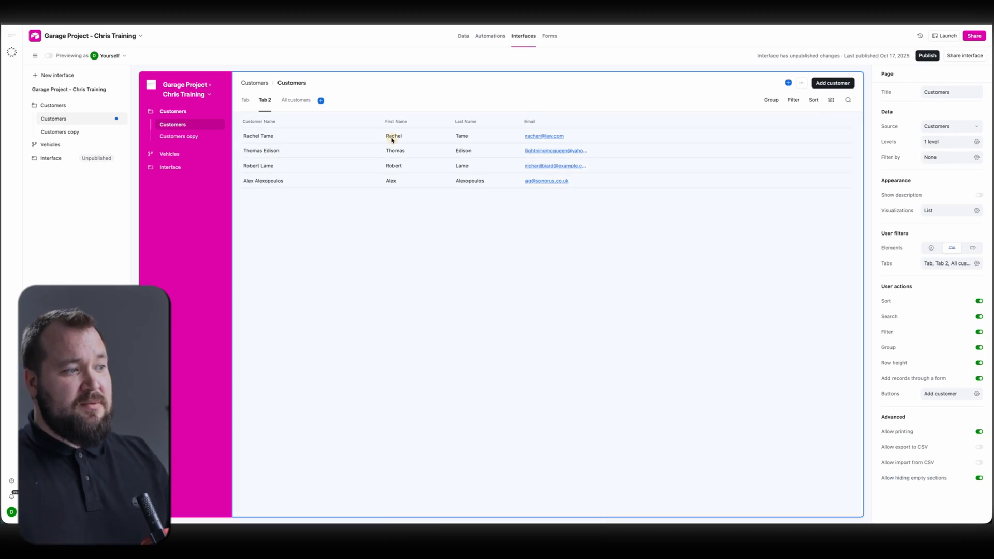
left_click(258, 135)
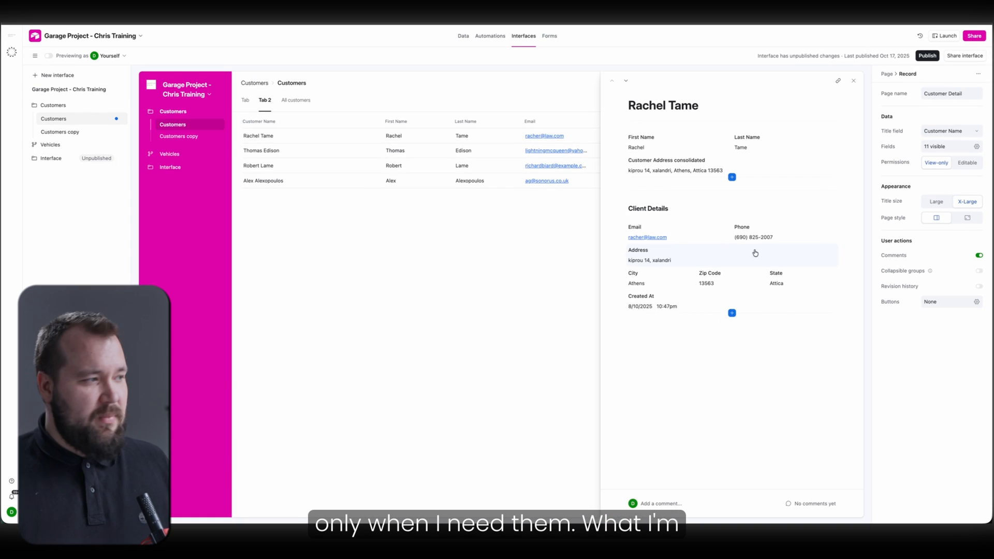
left_click(463, 36)
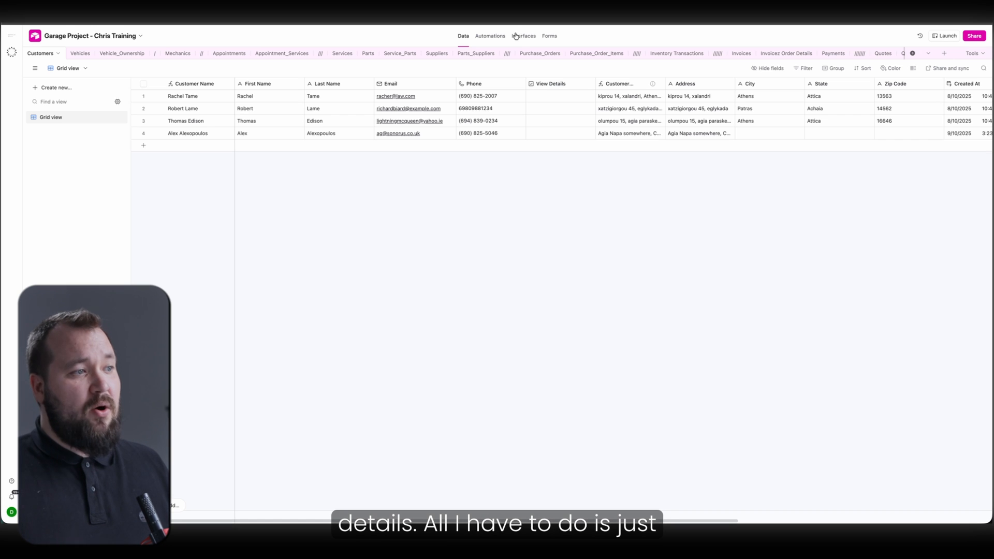
Step: Add an editable View Details checkbox field to the customer record layout
left_click(524, 35)
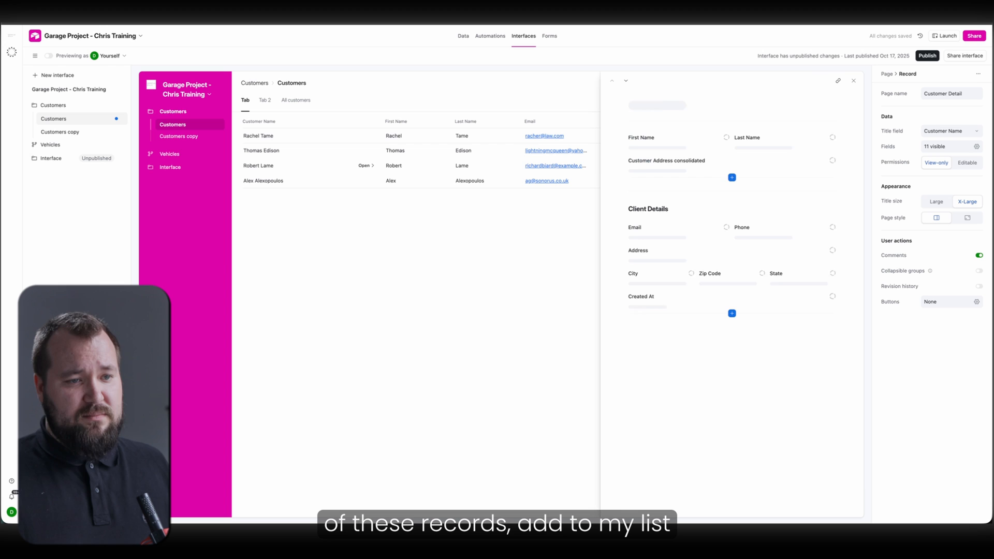
left_click(732, 177)
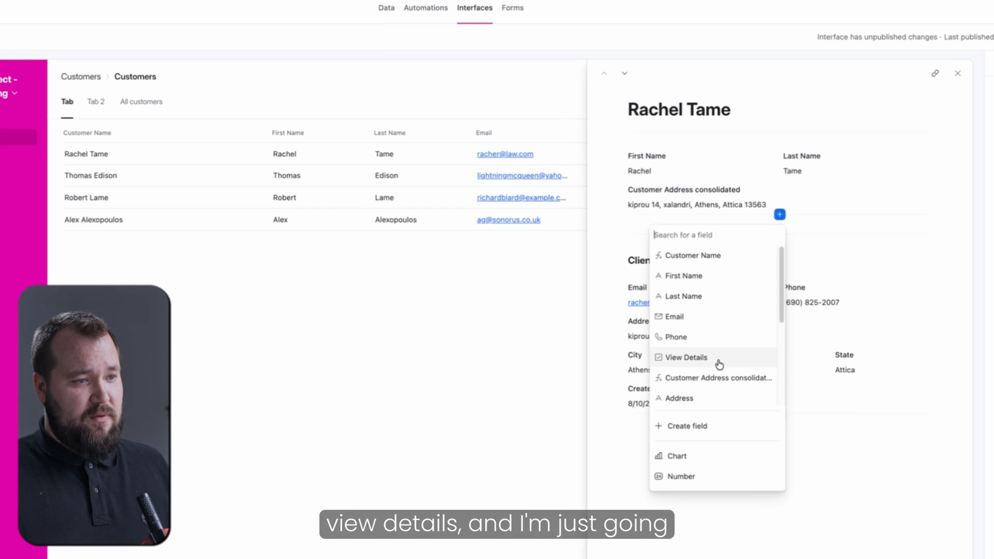
left_click(685, 357)
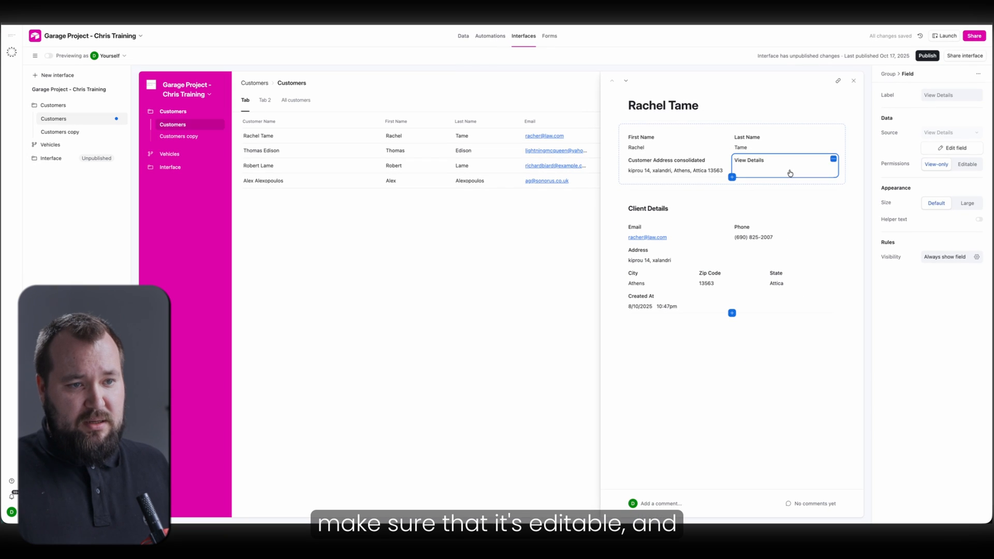
left_click(648, 212)
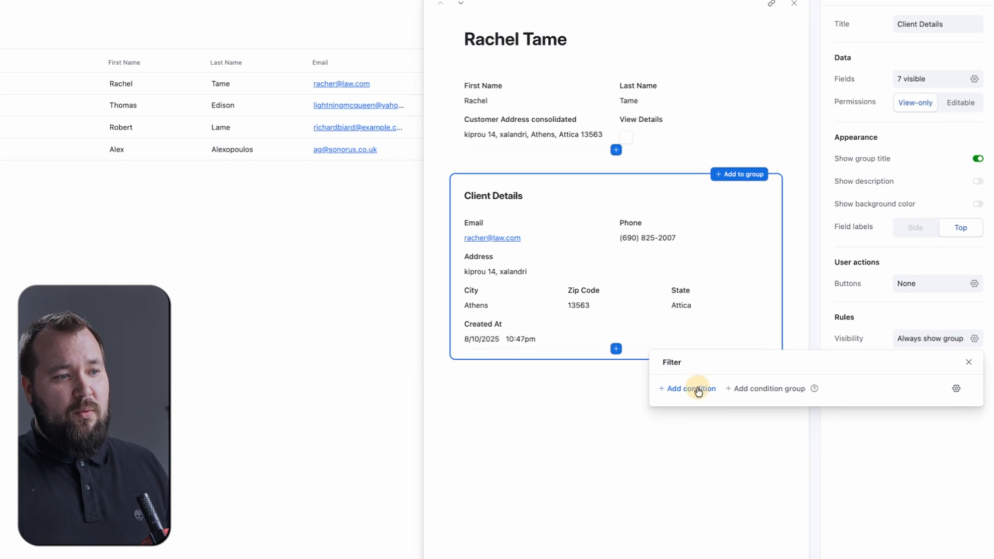
Step: Make the Client Details group visible only when View Details is checked
left_click(687, 387)
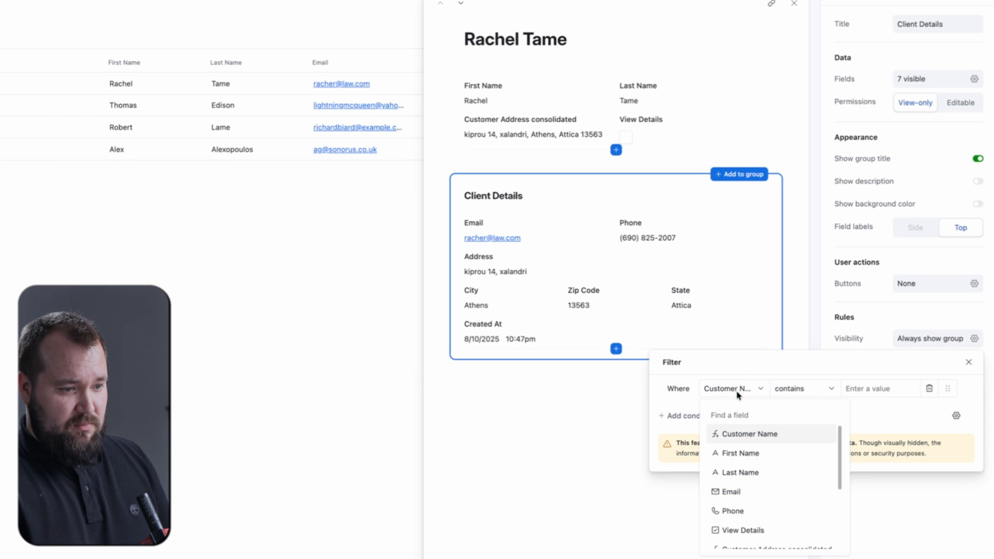
left_click(743, 530)
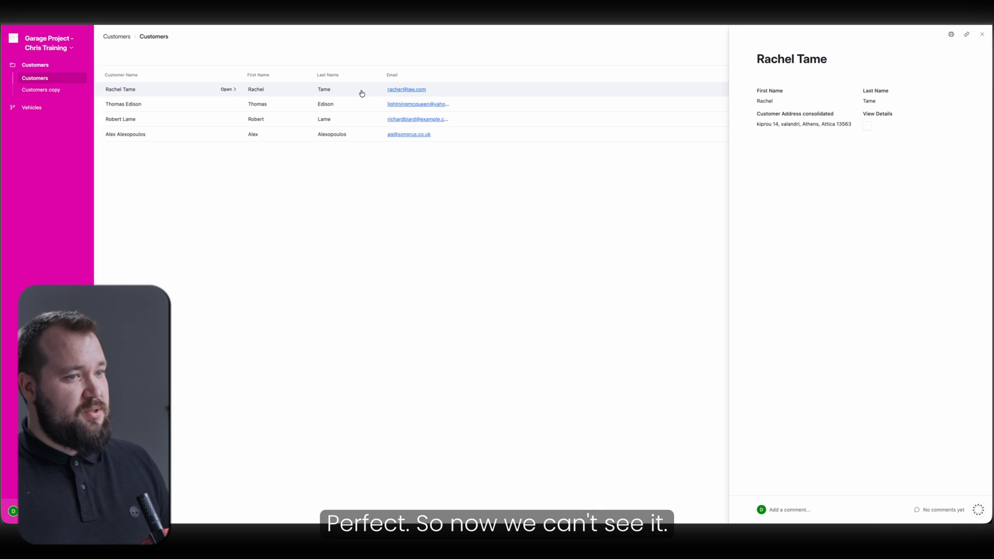
left_click(868, 125)
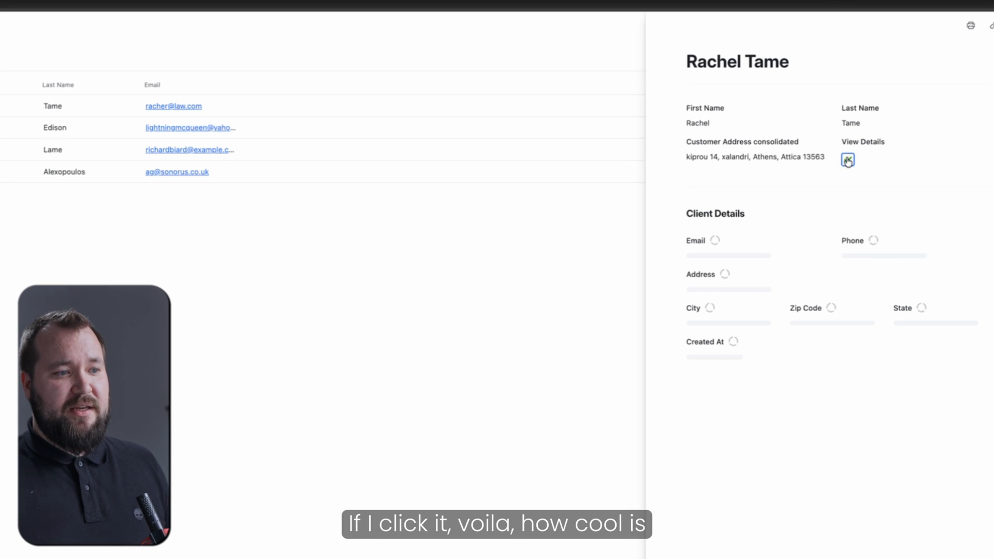
left_click(847, 159)
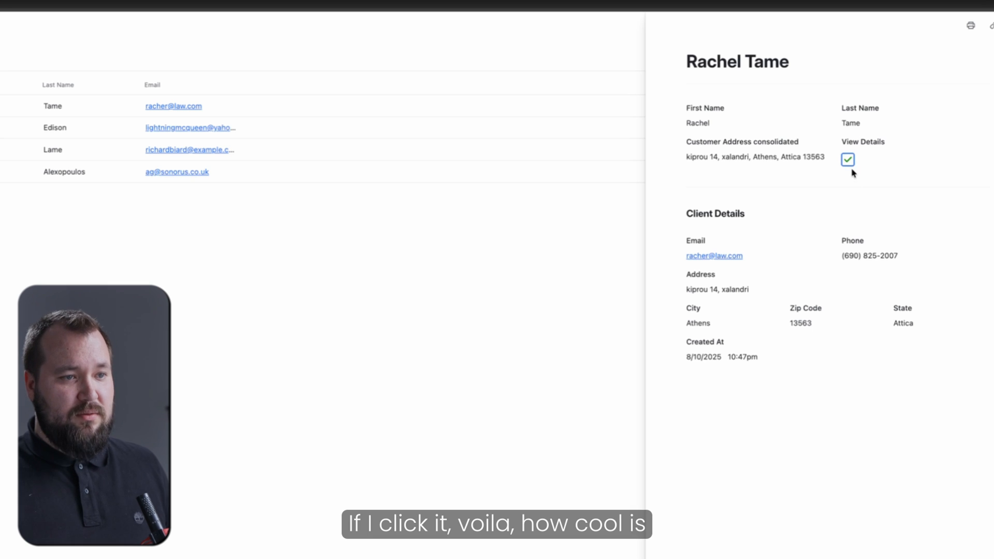
left_click(848, 159)
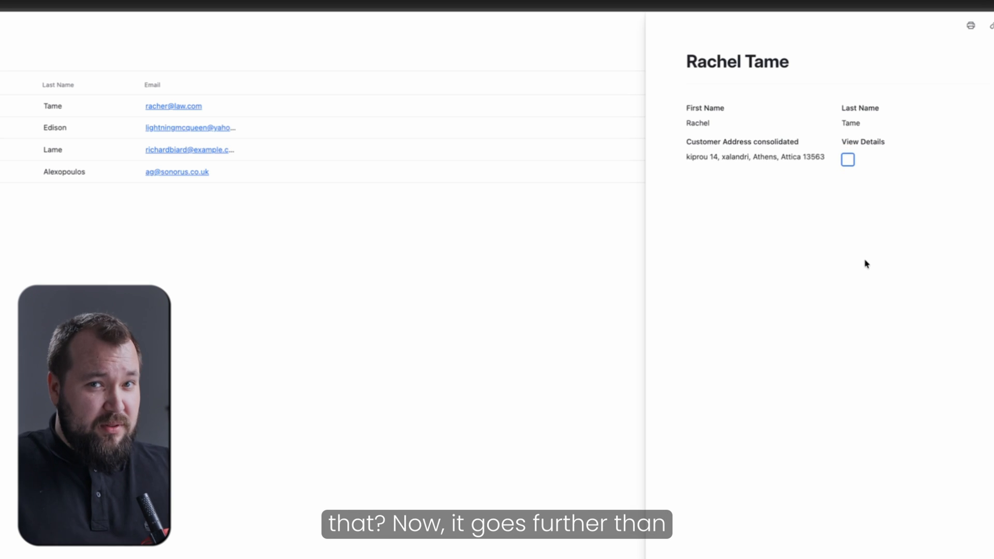
mouse_move(849, 161)
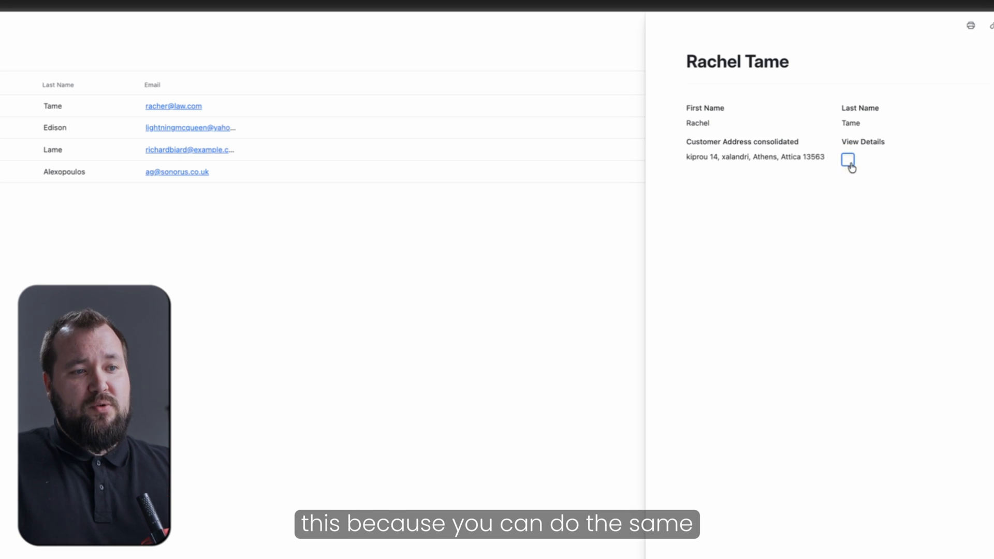
left_click(848, 159)
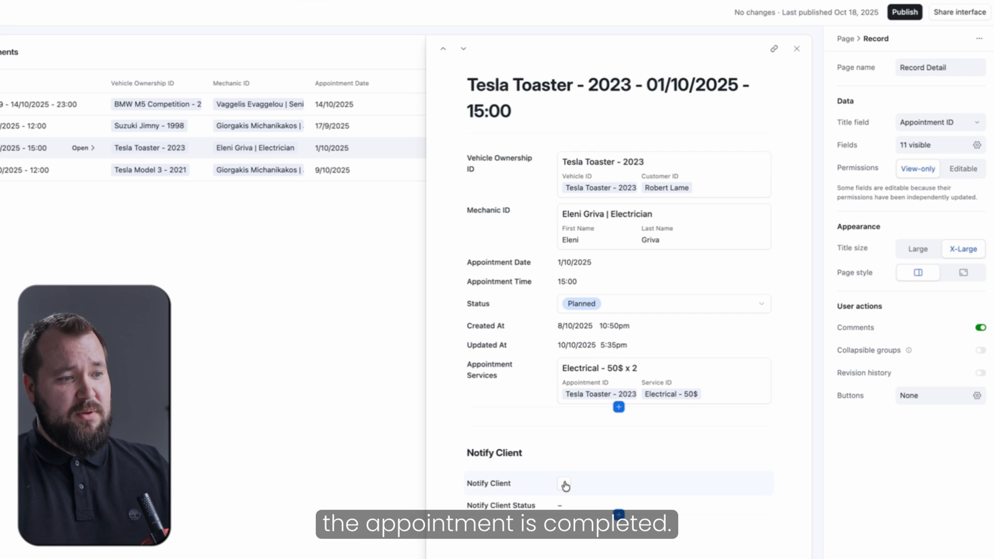
Step: Make Notify Client editable and tick it so the Tesla Toaster appointment shows Notification Sent
left_click(663, 303)
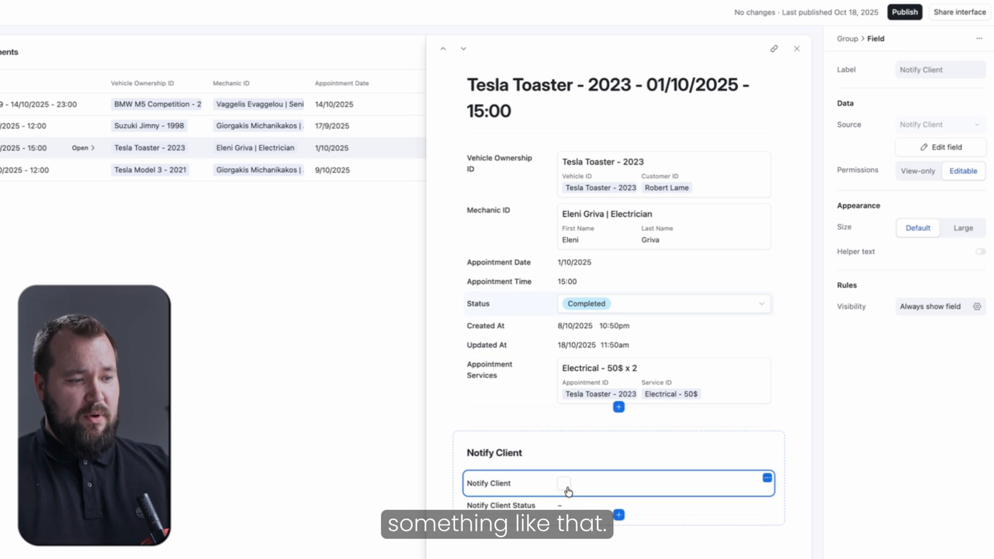
left_click(563, 483)
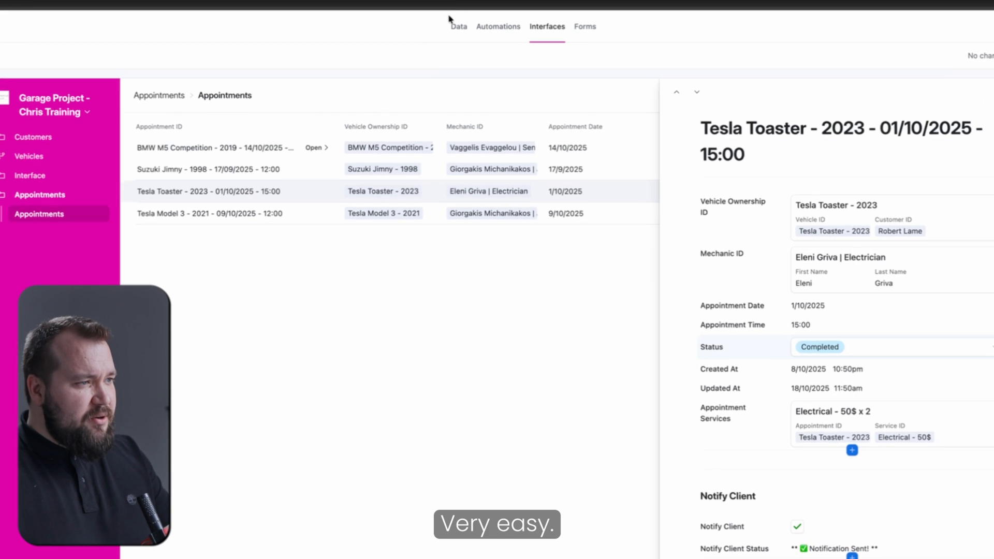
left_click(459, 26)
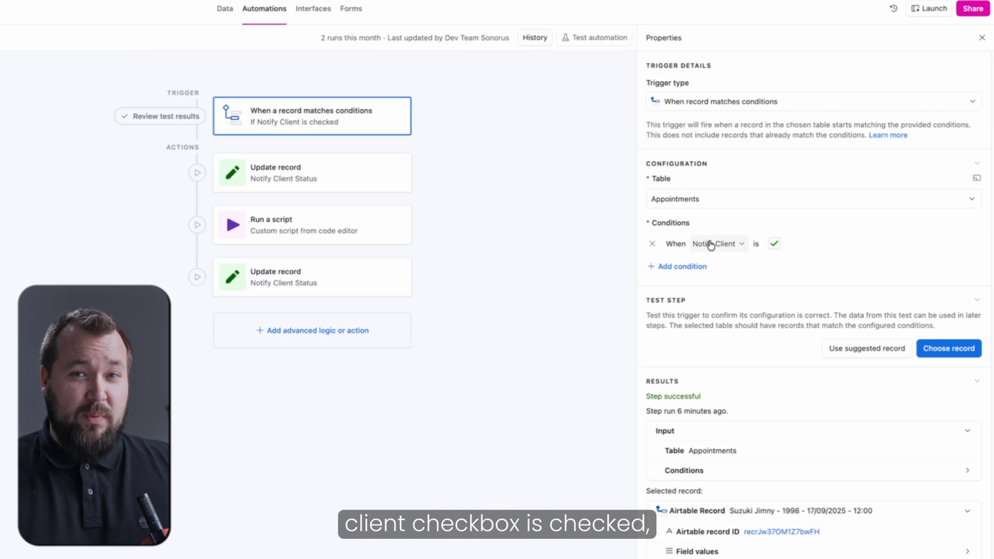
Step: Walk through the Notify Client automation's status update and following steps, then return to the interface
left_click(311, 173)
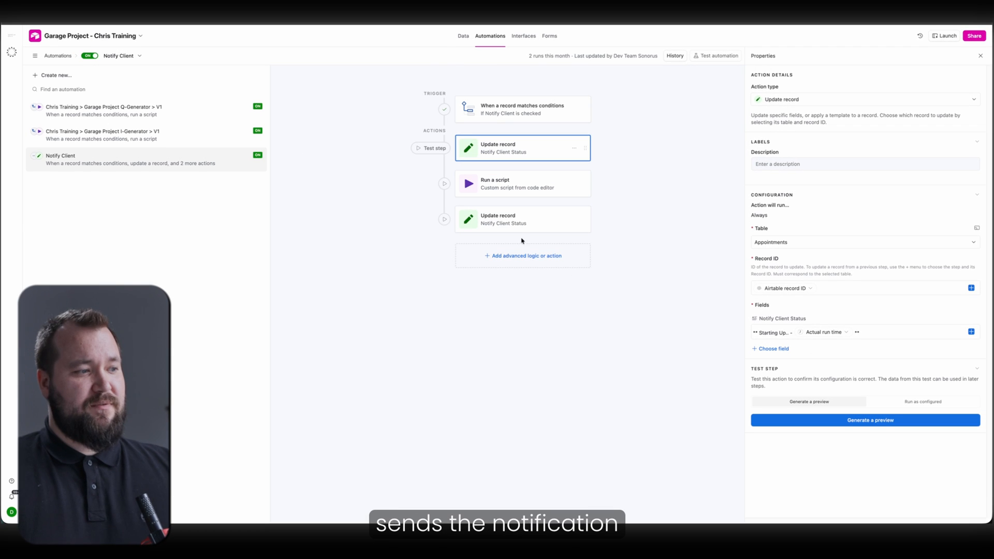
left_click(521, 219)
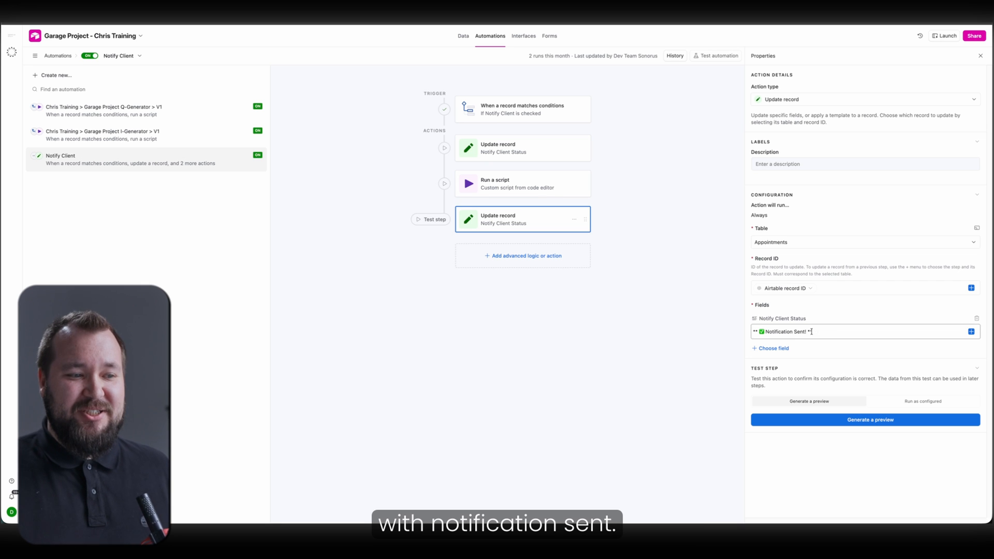
left_click(524, 36)
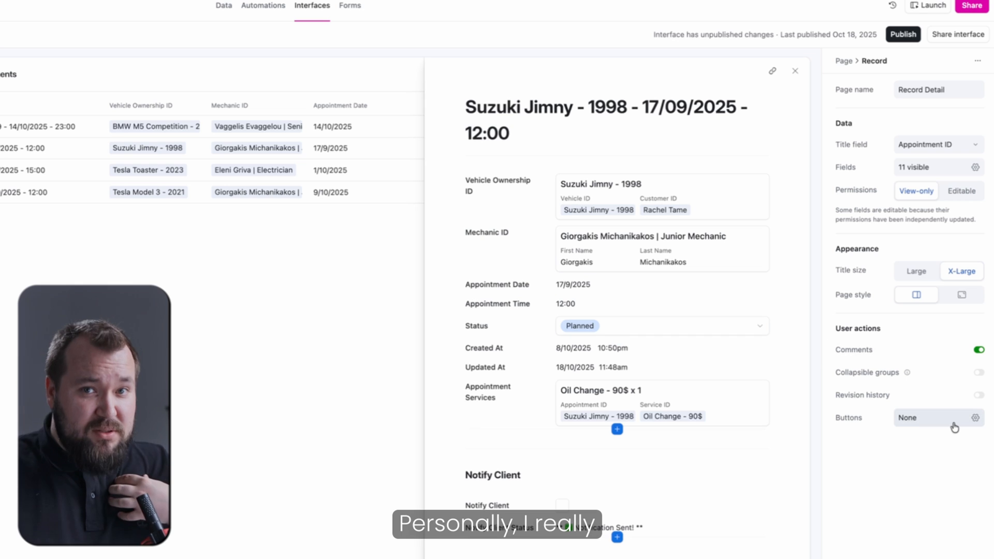
Step: Add a new button to the record page and set its action to Run automation
left_click(954, 427)
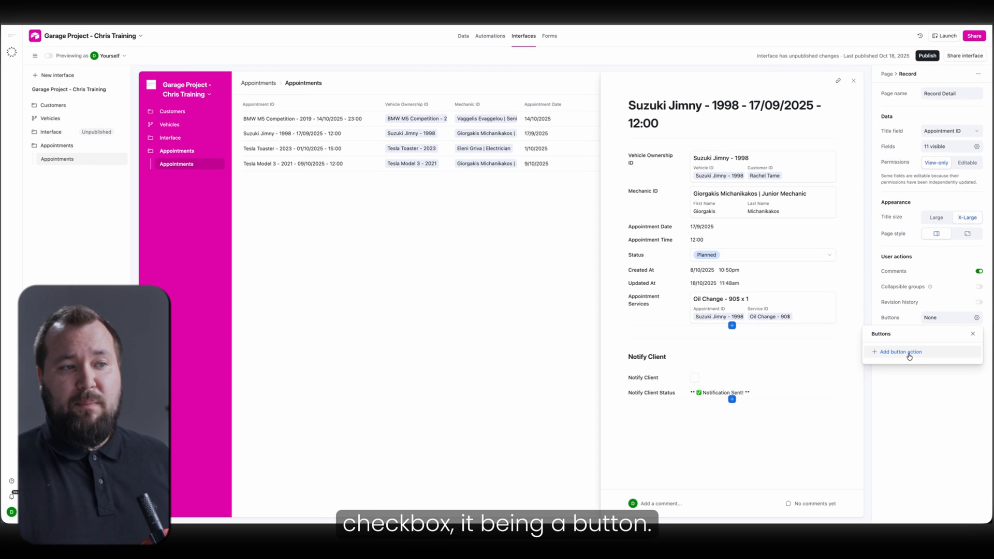
left_click(899, 352)
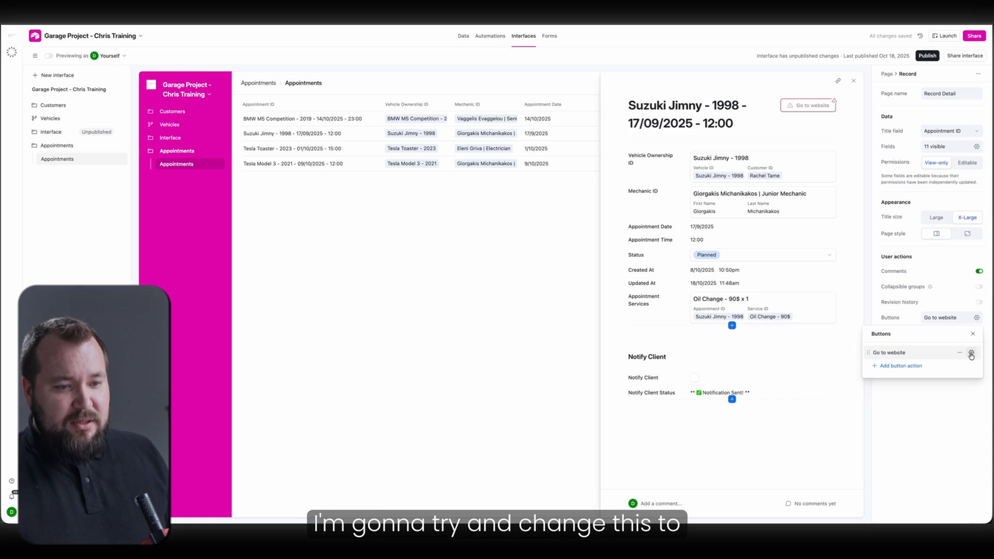
left_click(938, 147)
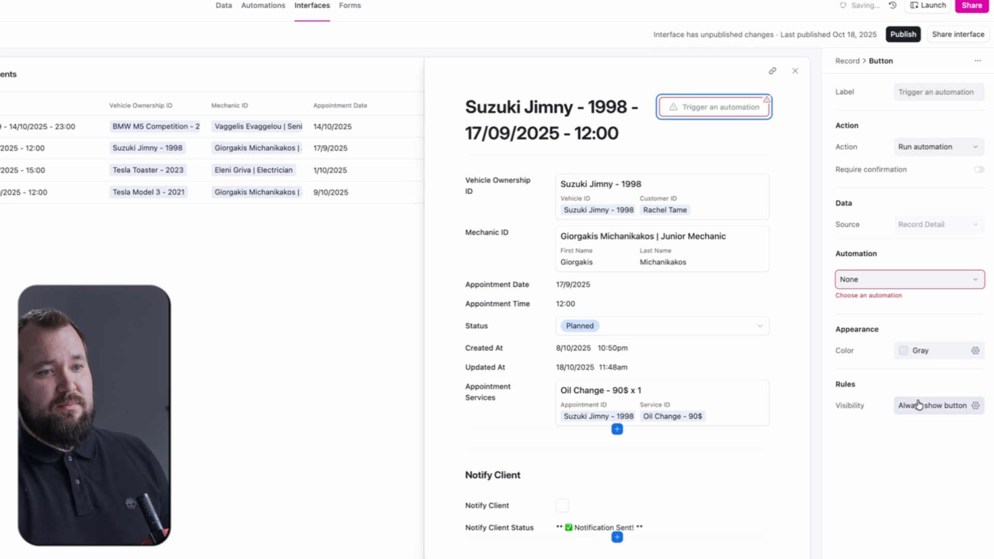
left_click(907, 279)
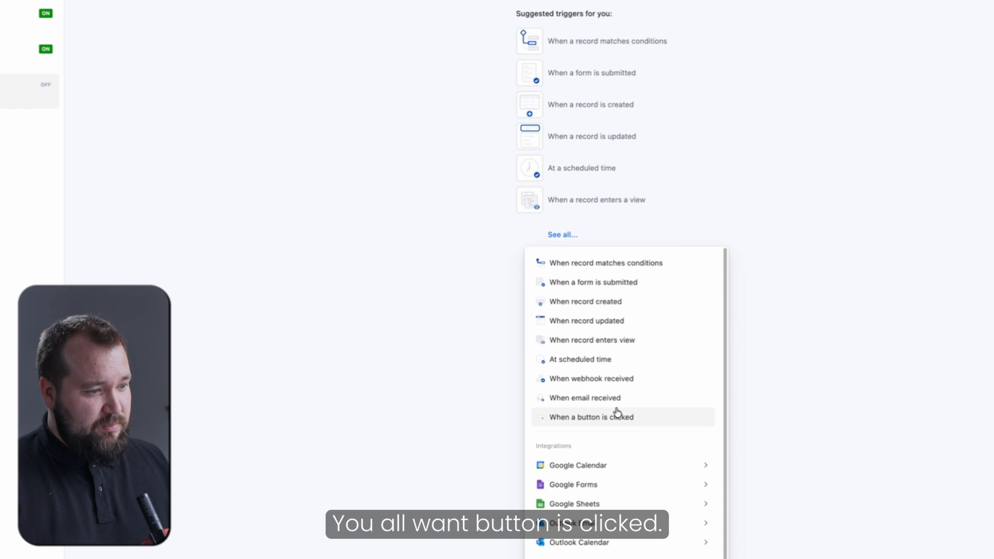
Step: Set the automation trigger to When a button is clicked and return to Interfaces
left_click(590, 417)
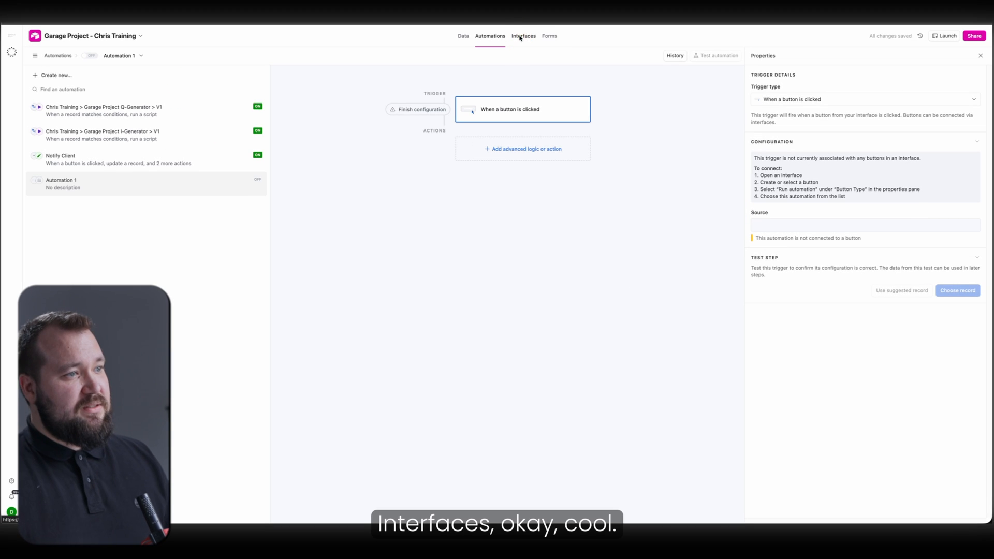
left_click(524, 36)
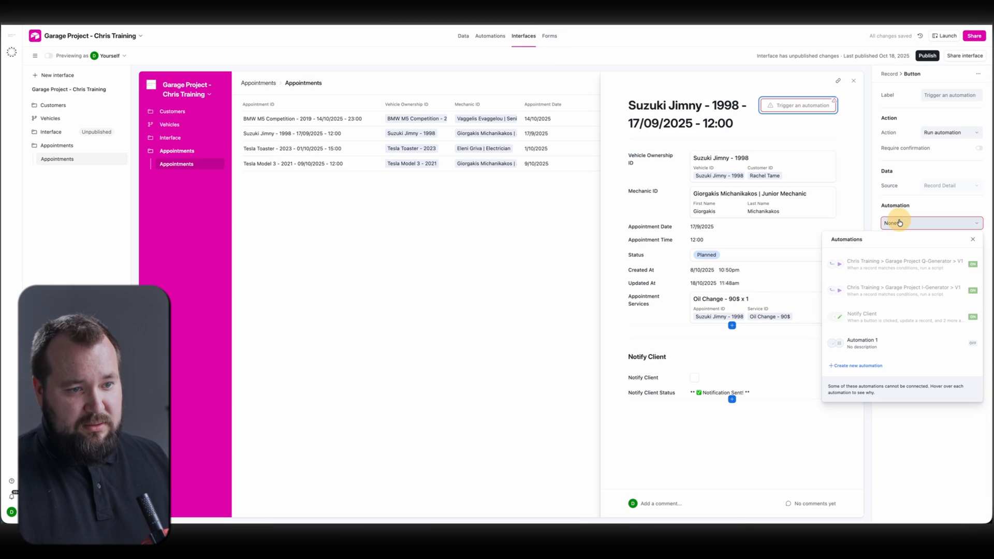
Step: Link the button to the Notify Client automation and run it, setting status to Starting Up
left_click(862, 316)
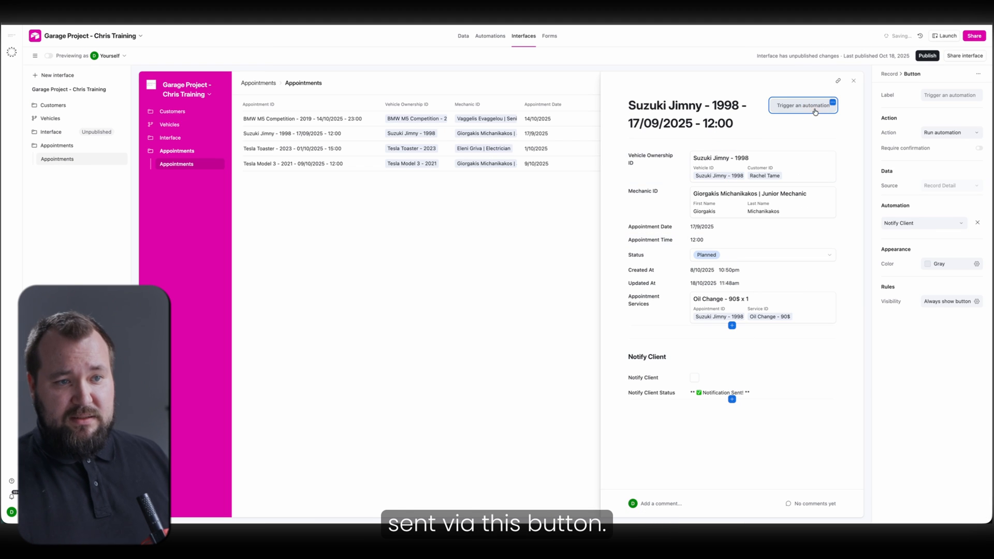
left_click(802, 105)
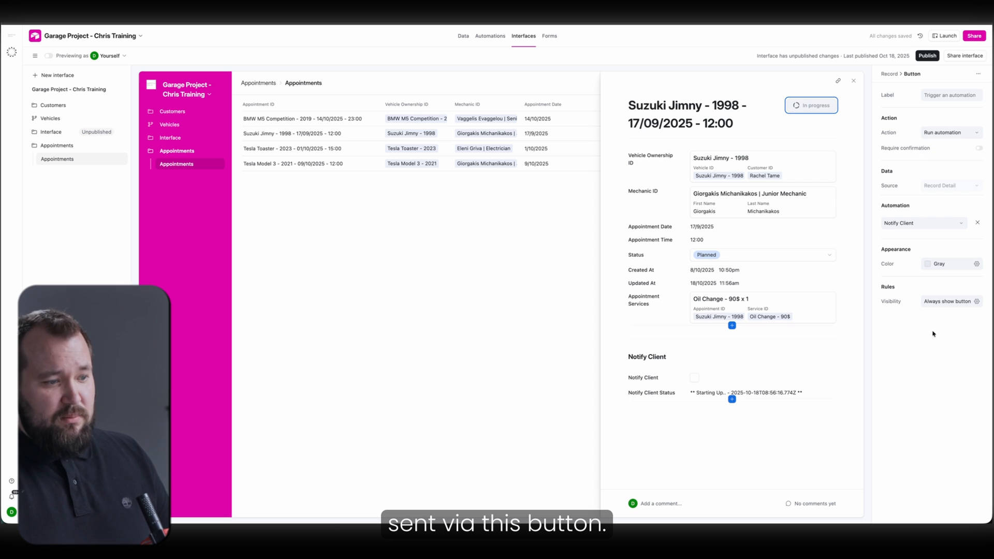